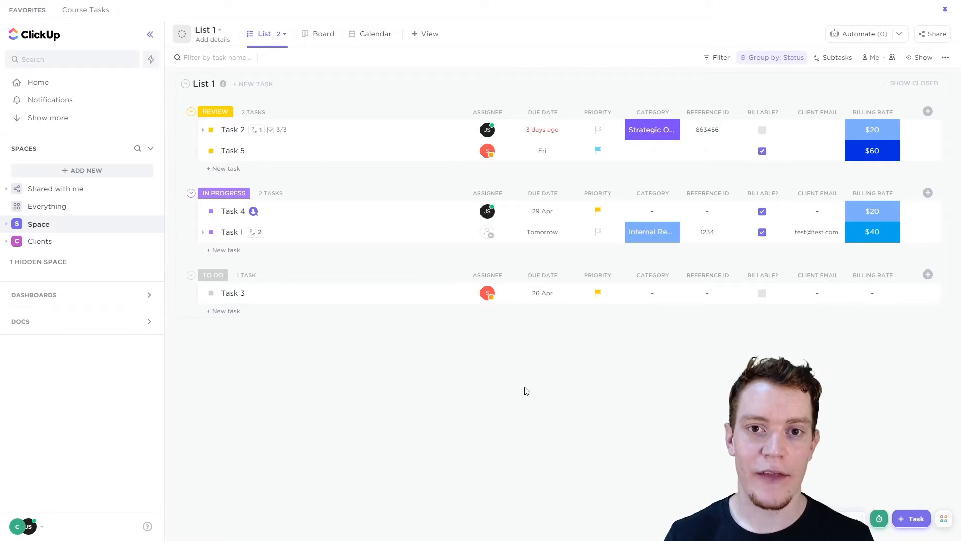
mouse_move(433, 351)
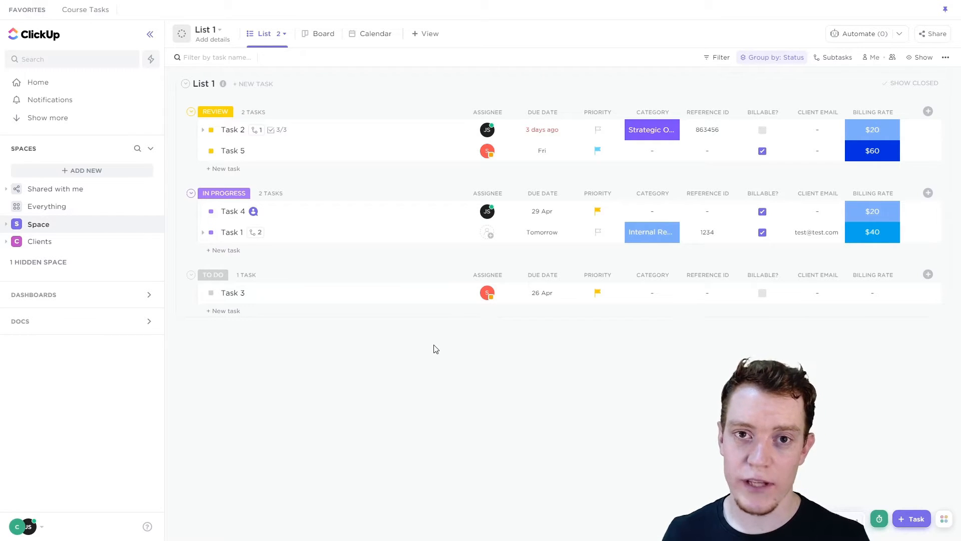
mouse_move(416, 358)
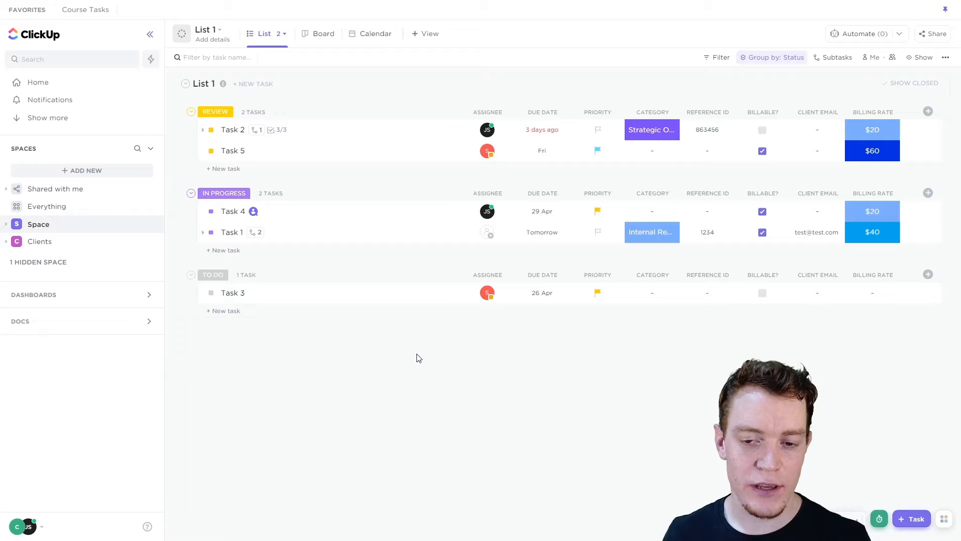
mouse_move(428, 359)
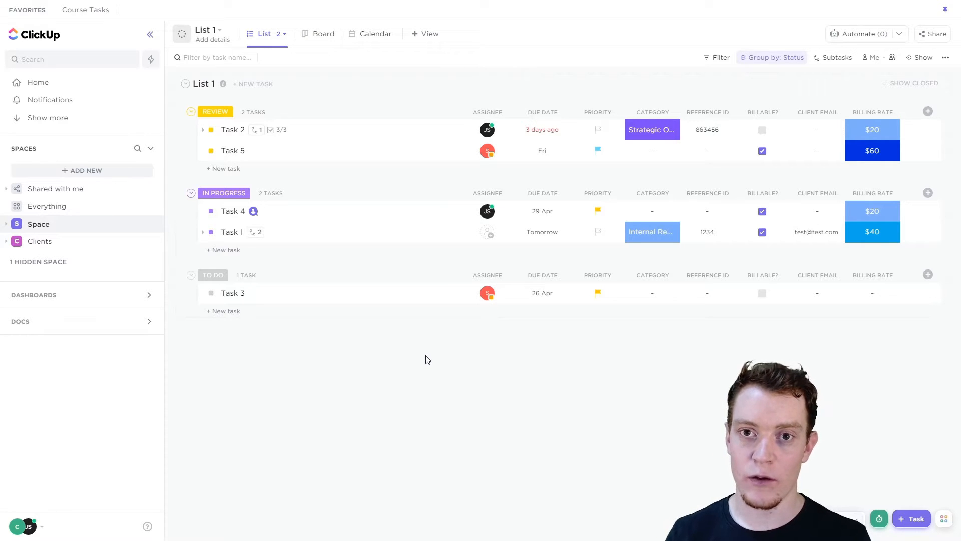
mouse_move(393, 311)
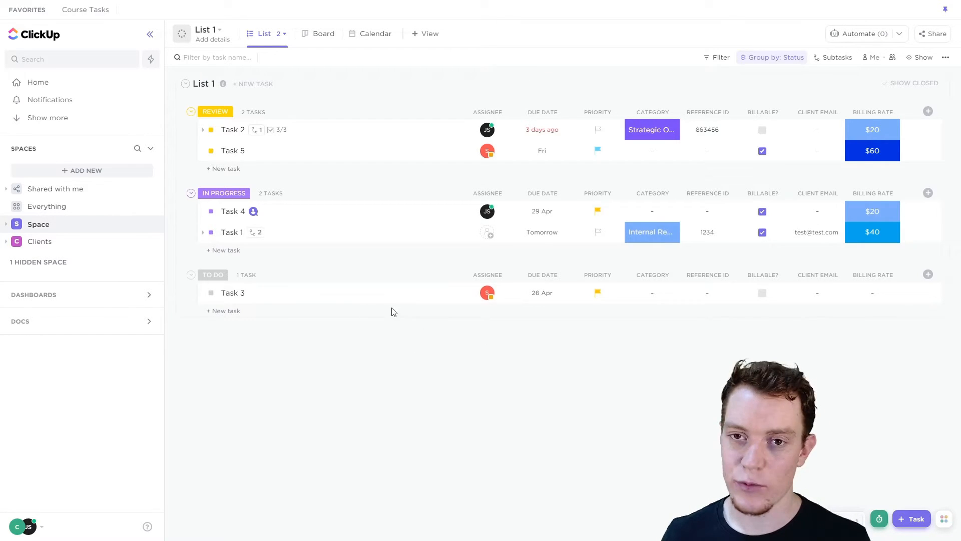
Step: Show the Everything level so List 1 and List 2 tasks appear together by status
click(47, 206)
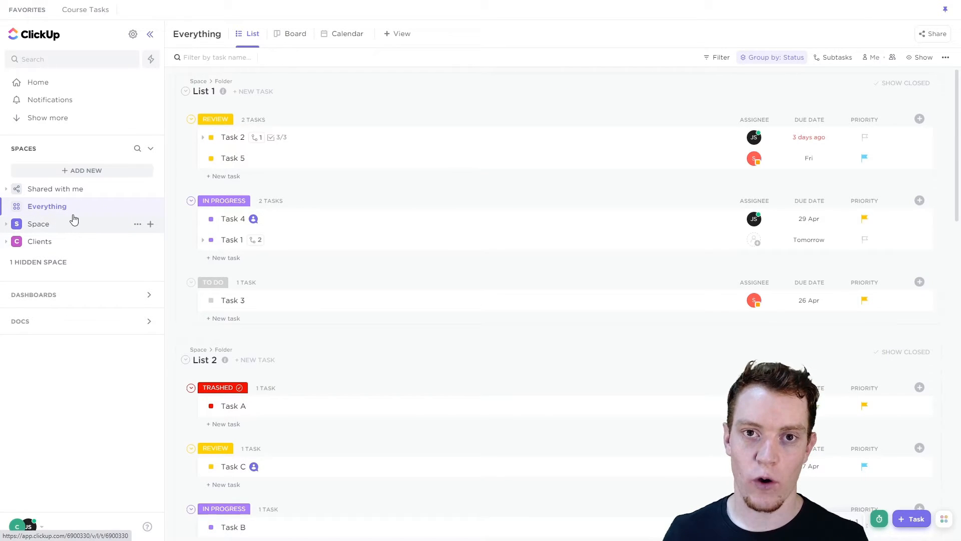
mouse_move(81, 223)
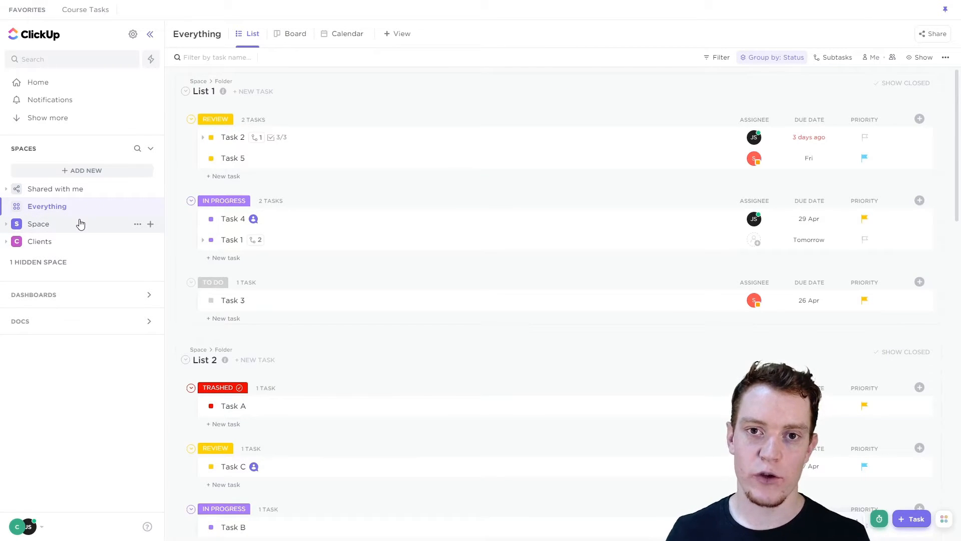
mouse_move(88, 225)
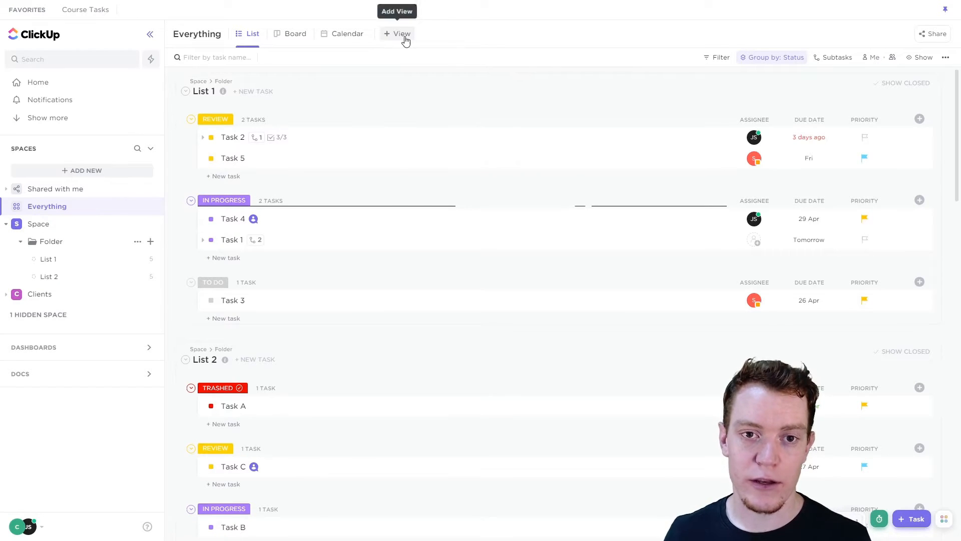
click(398, 33)
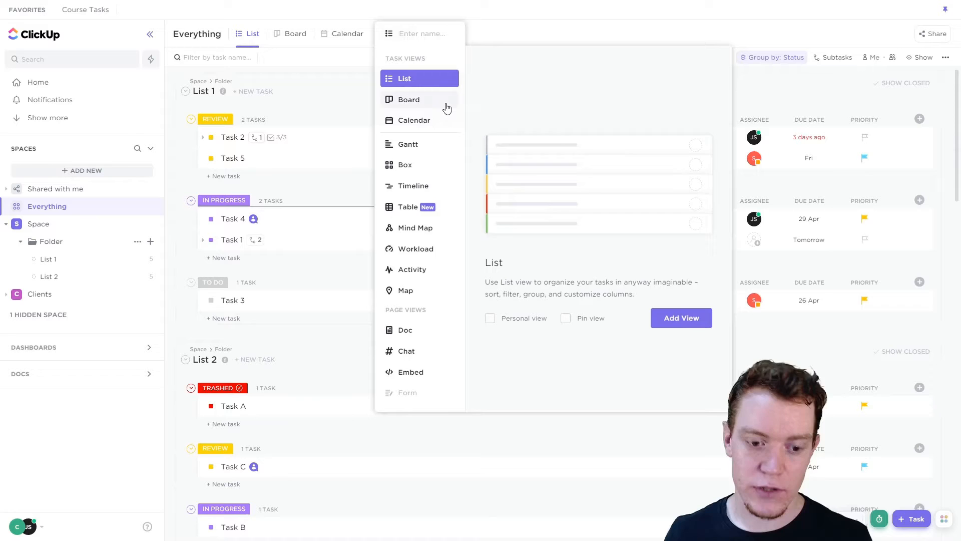
text(My Tasks)
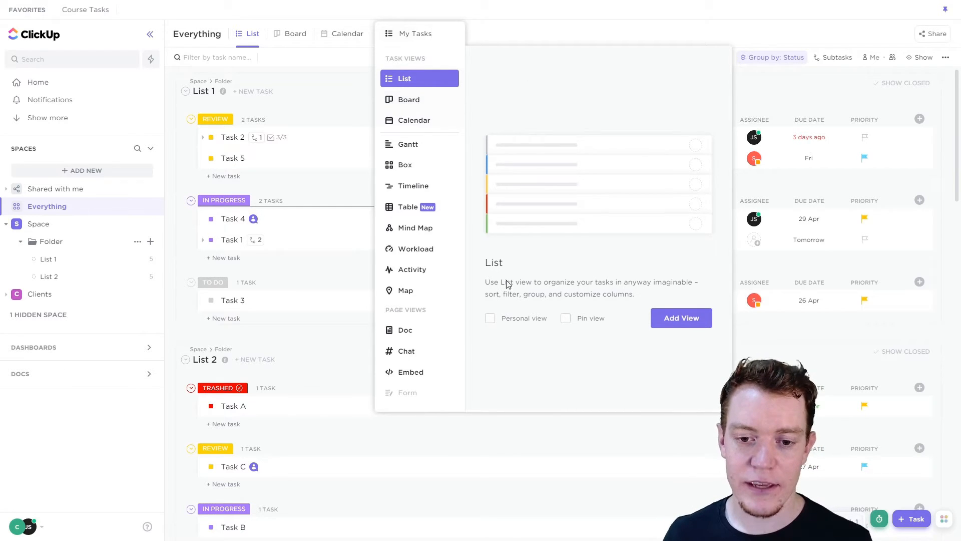
click(490, 317)
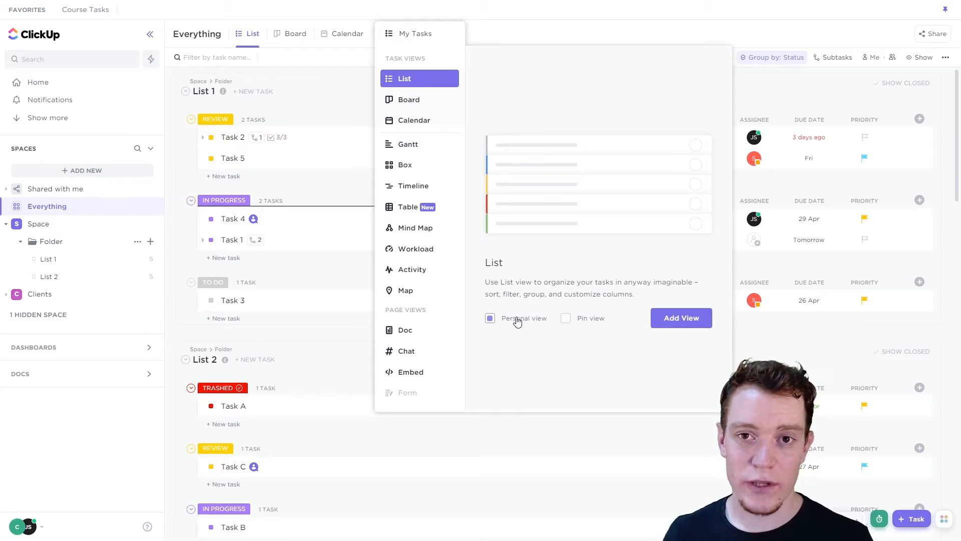
mouse_move(449, 182)
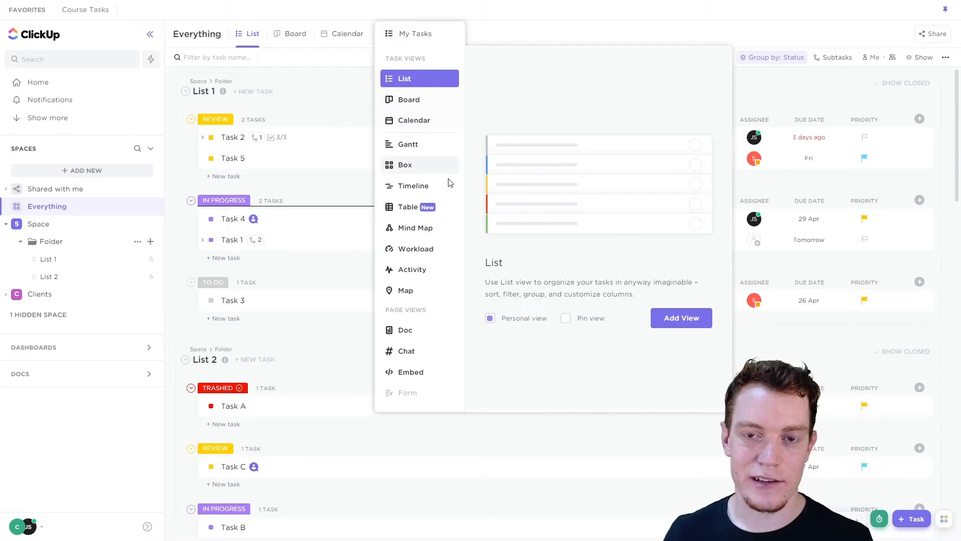
mouse_move(523, 321)
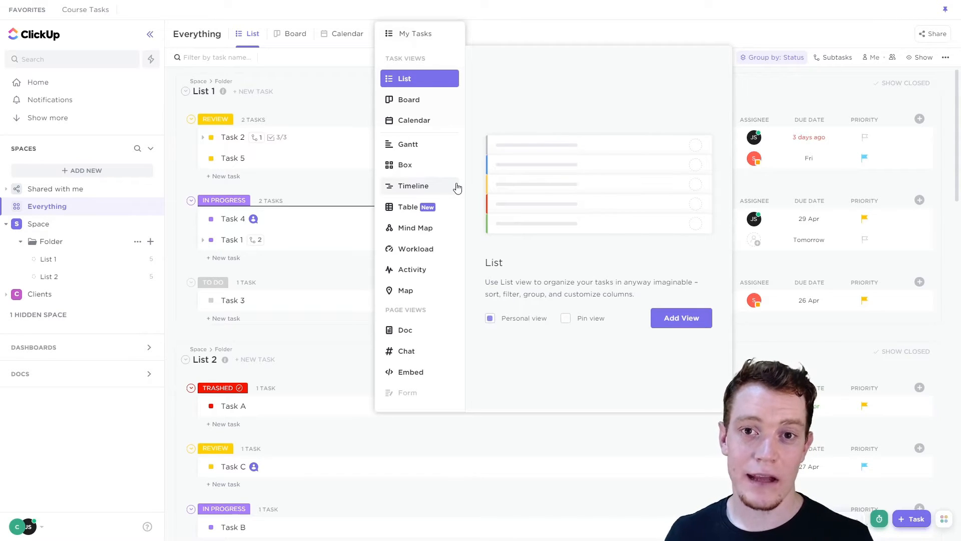
mouse_move(469, 228)
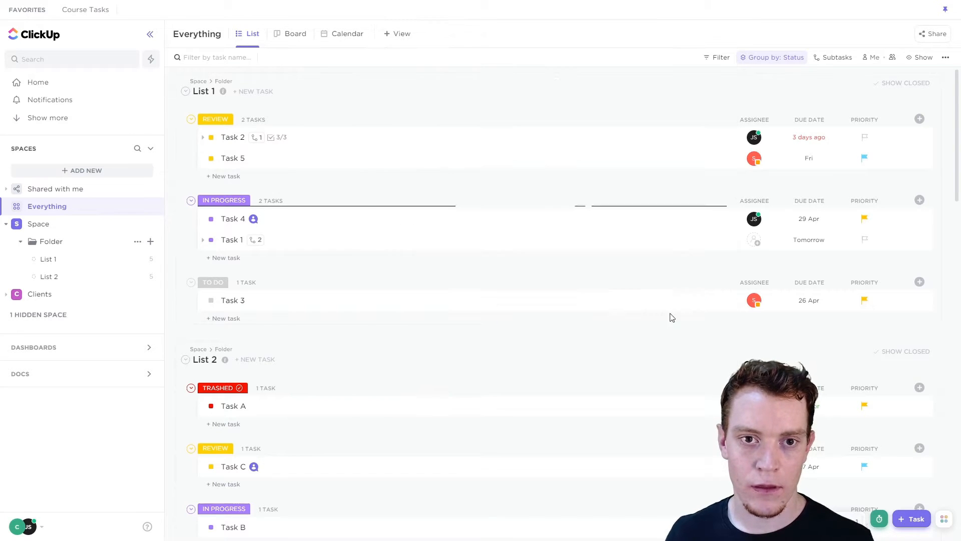
Step: Create the personal My Tasks list view at Everything and try the Me toggle on it
click(252, 34)
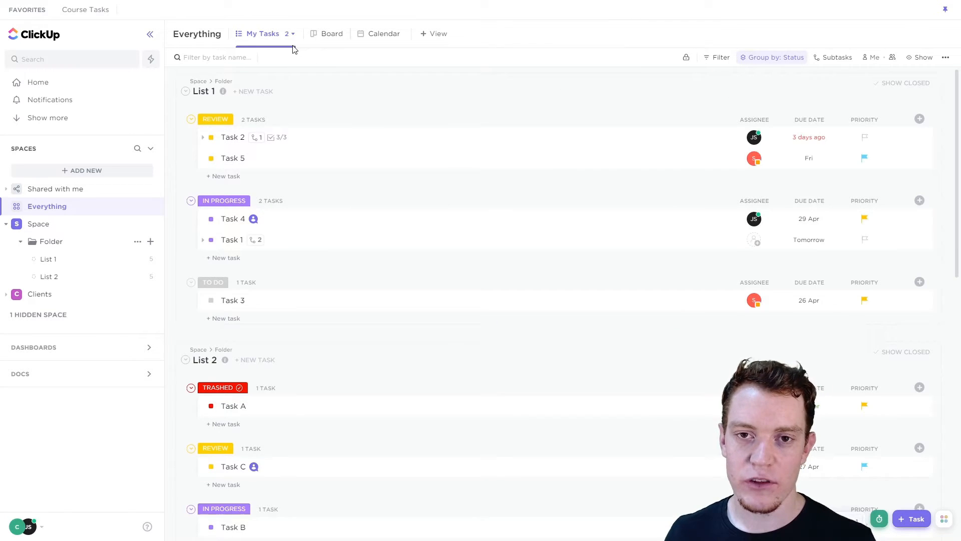
mouse_move(607, 315)
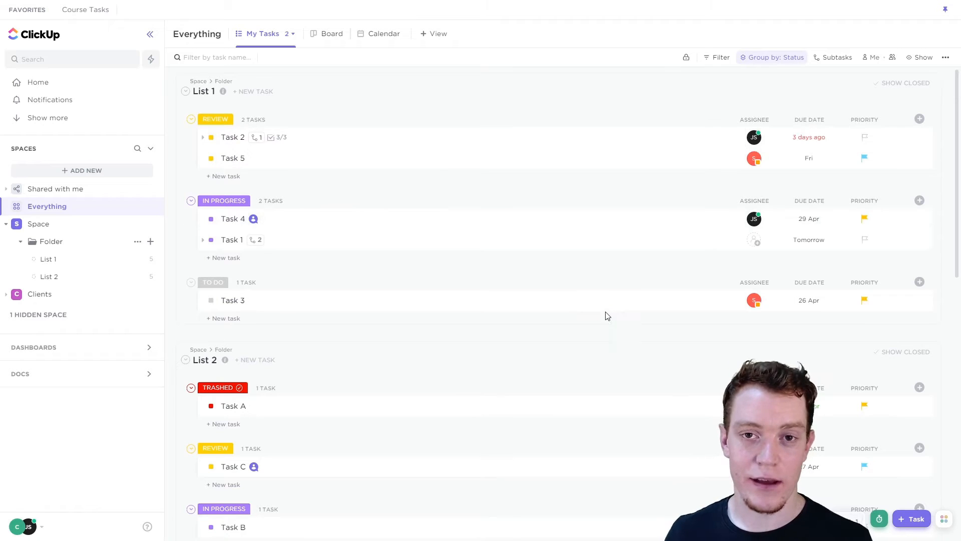
click(871, 57)
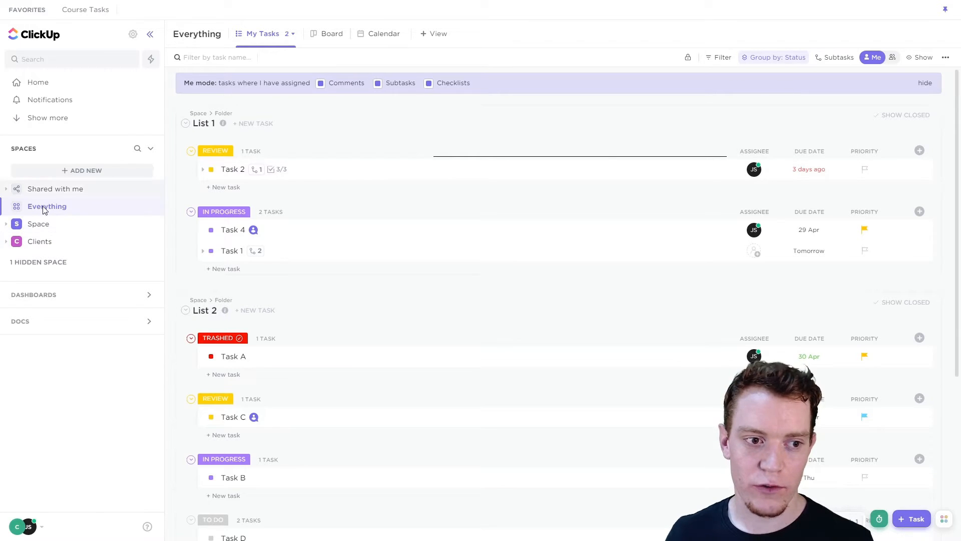
click(38, 224)
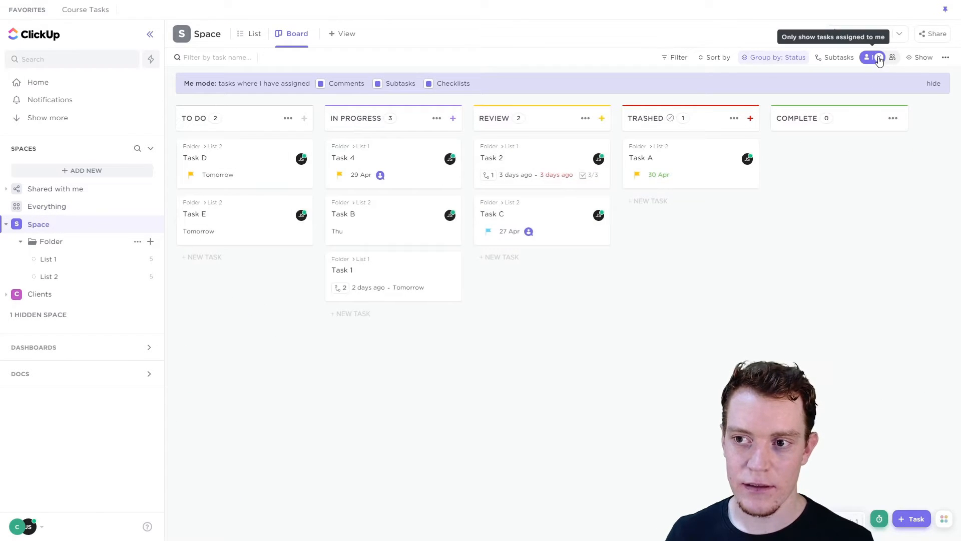
click(47, 206)
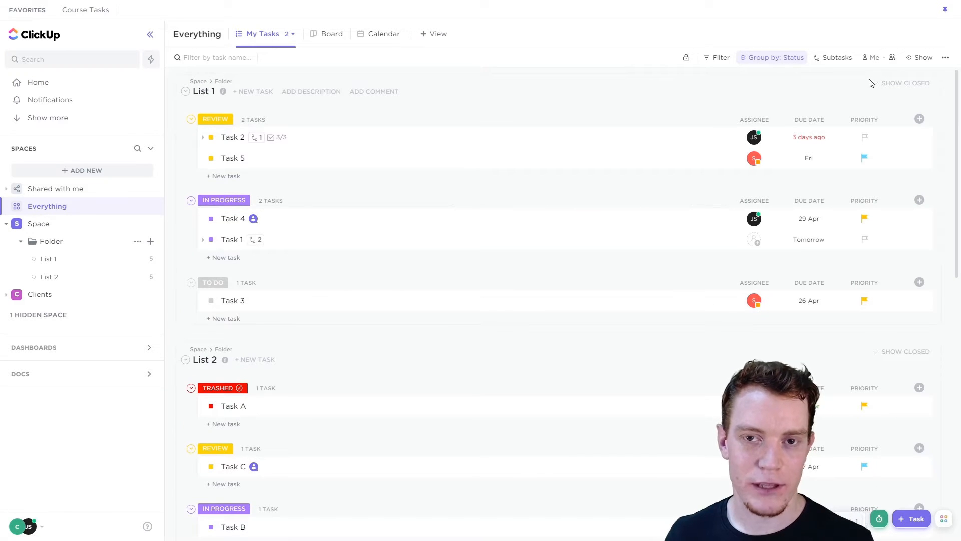
mouse_move(575, 165)
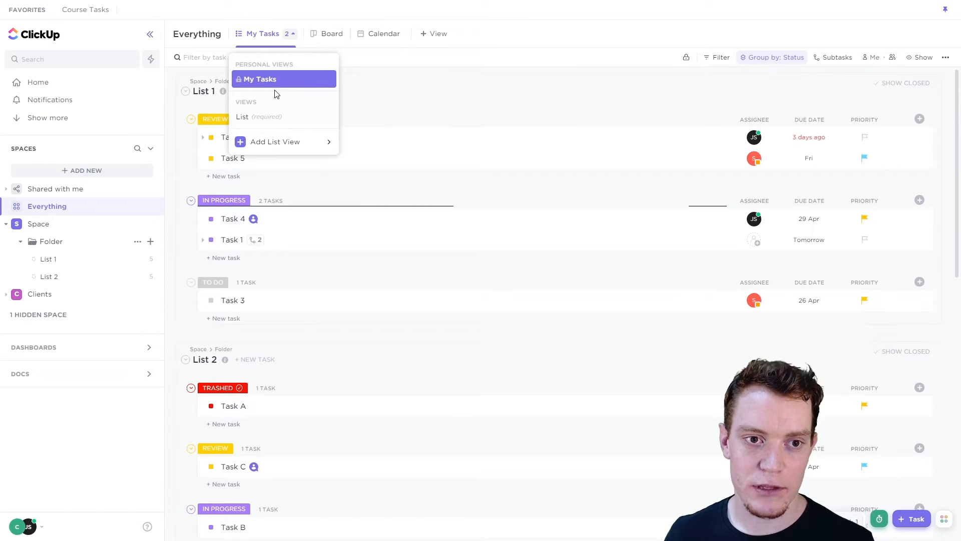
Step: Turn on Default to Me mode in the My Tasks view settings
click(262, 78)
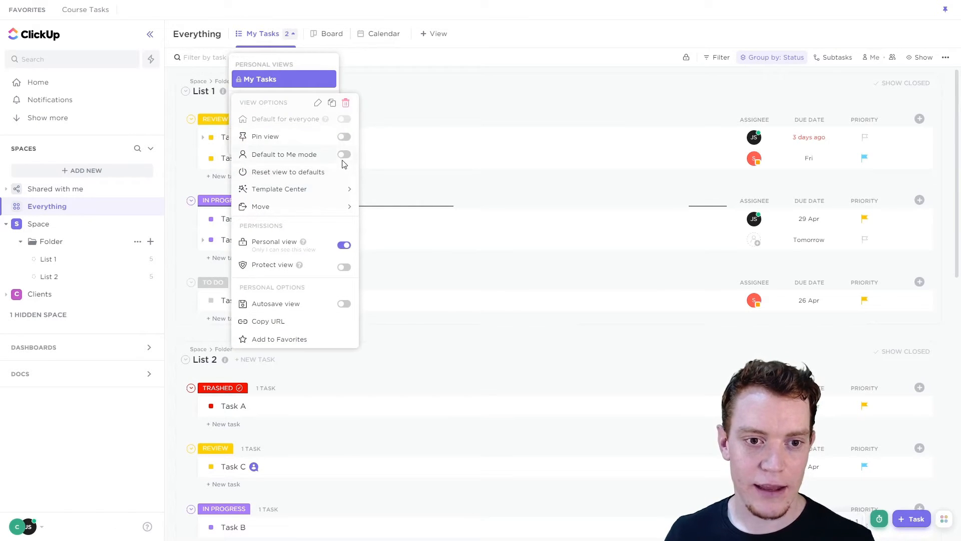
click(344, 155)
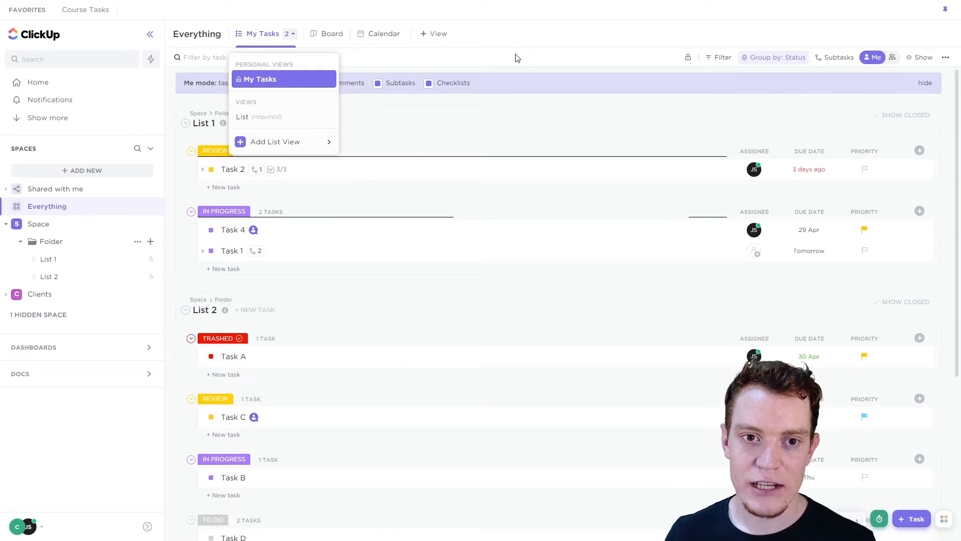
click(570, 36)
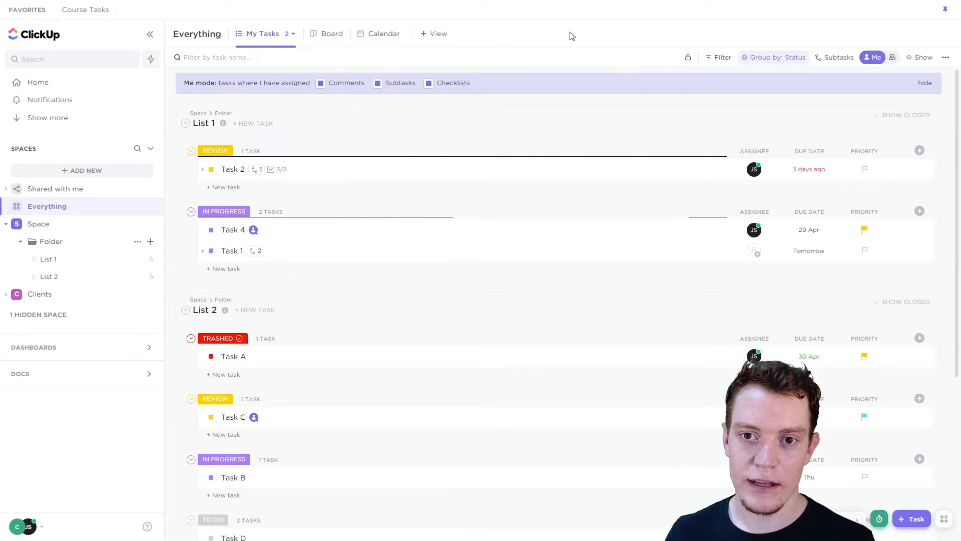
Step: Switch to Board and back to My Tasks to confirm it opens in Me mode
click(331, 34)
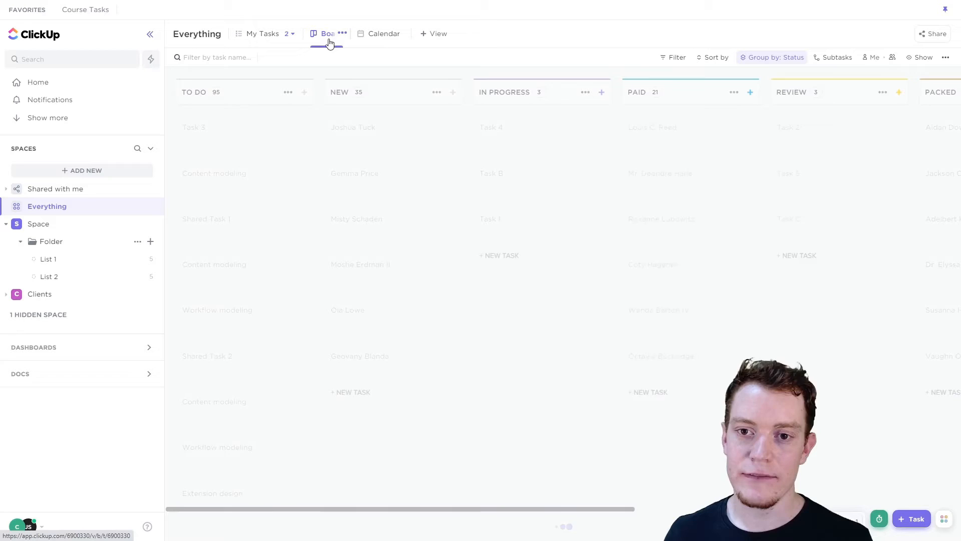
click(263, 34)
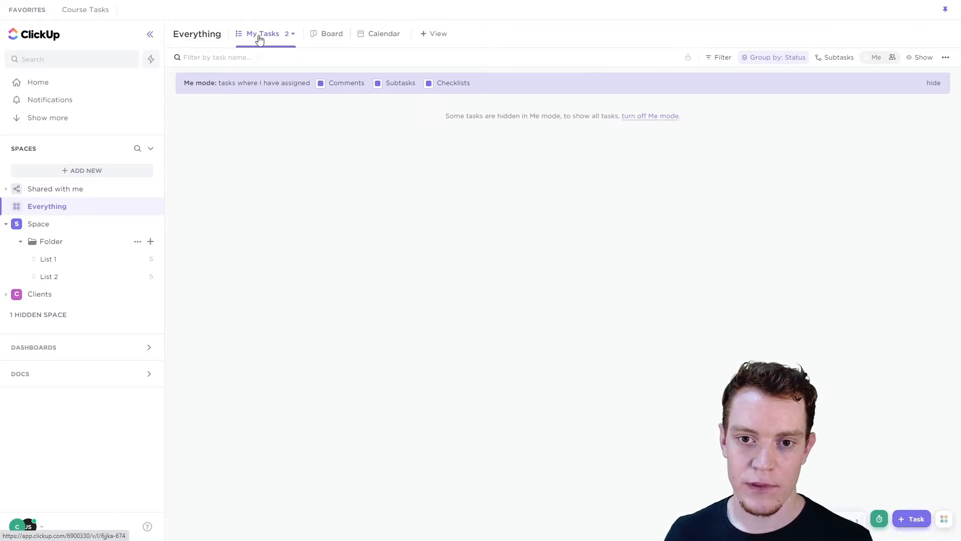
click(872, 57)
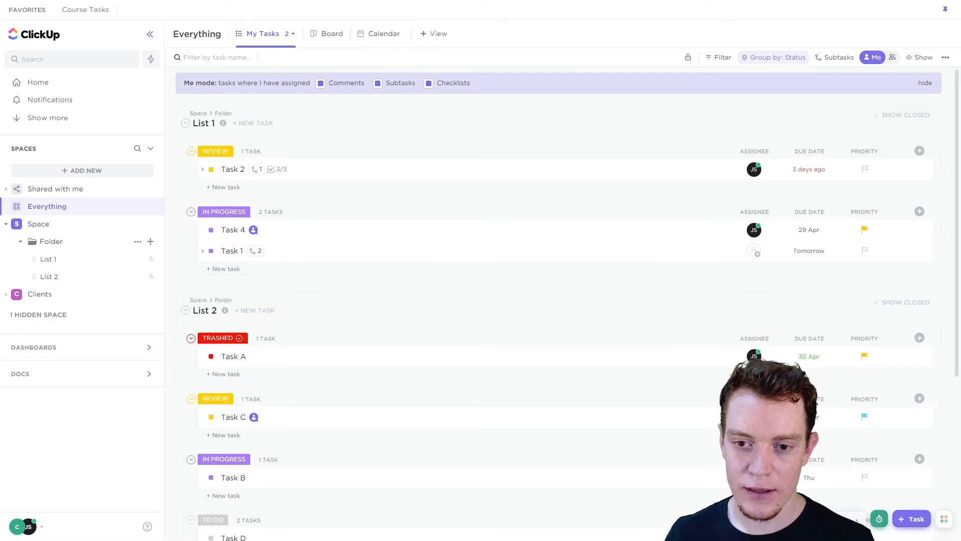
mouse_move(231, 250)
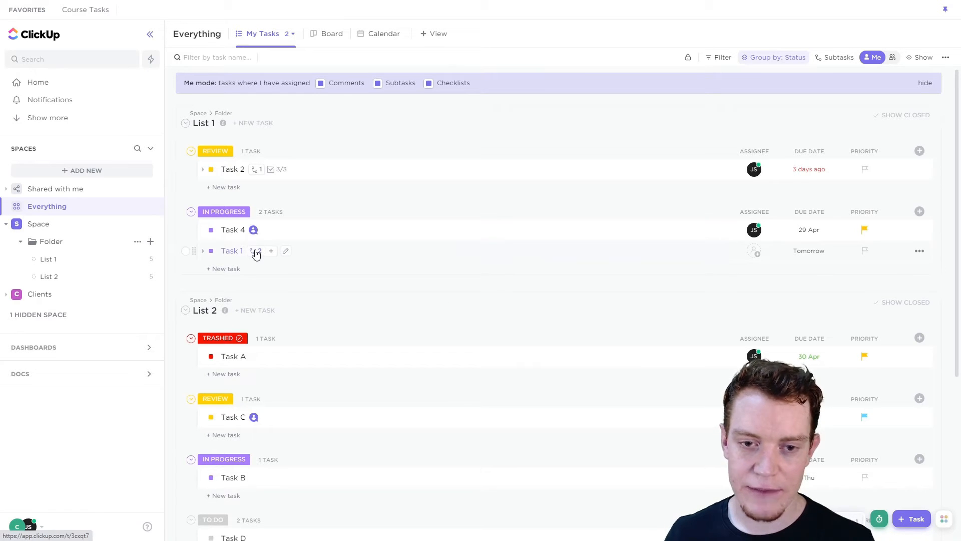
mouse_move(465, 90)
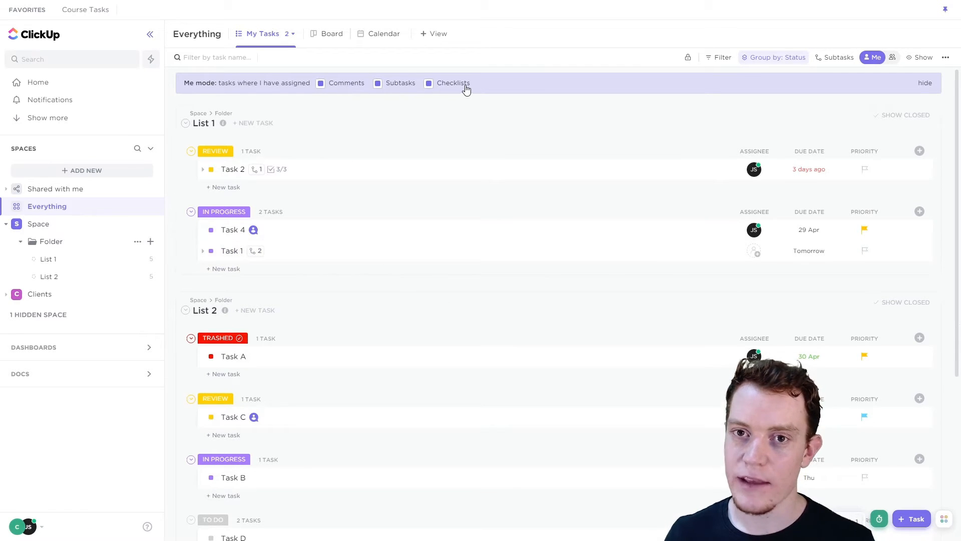
mouse_move(256, 252)
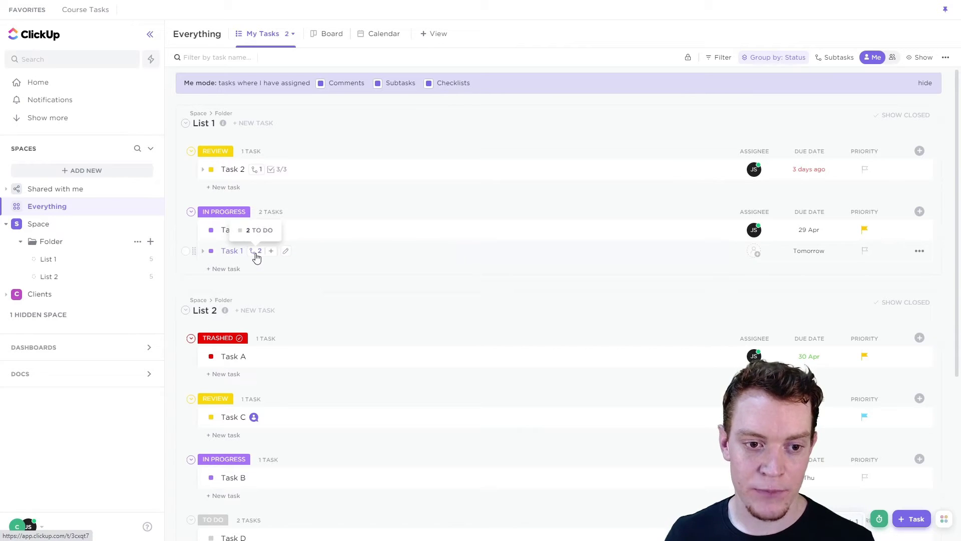
click(203, 250)
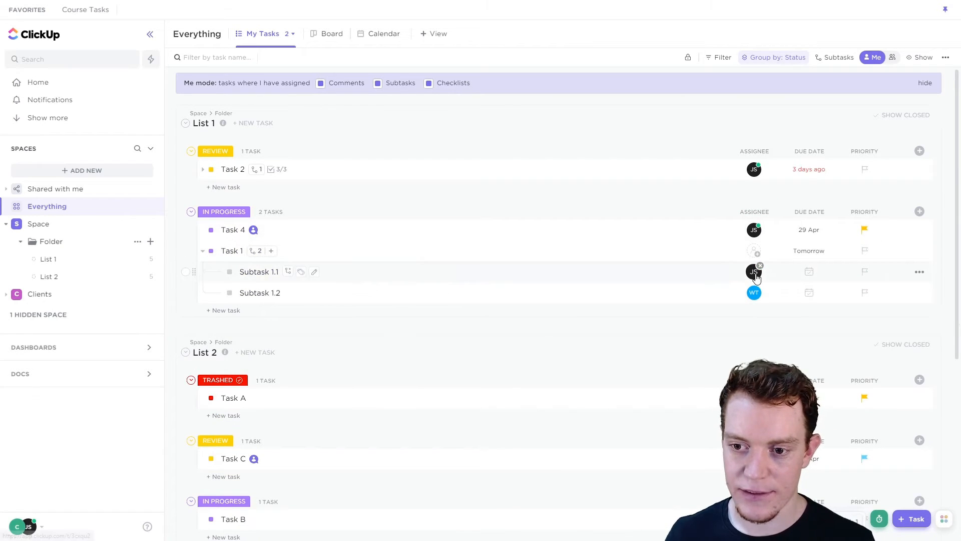
click(203, 251)
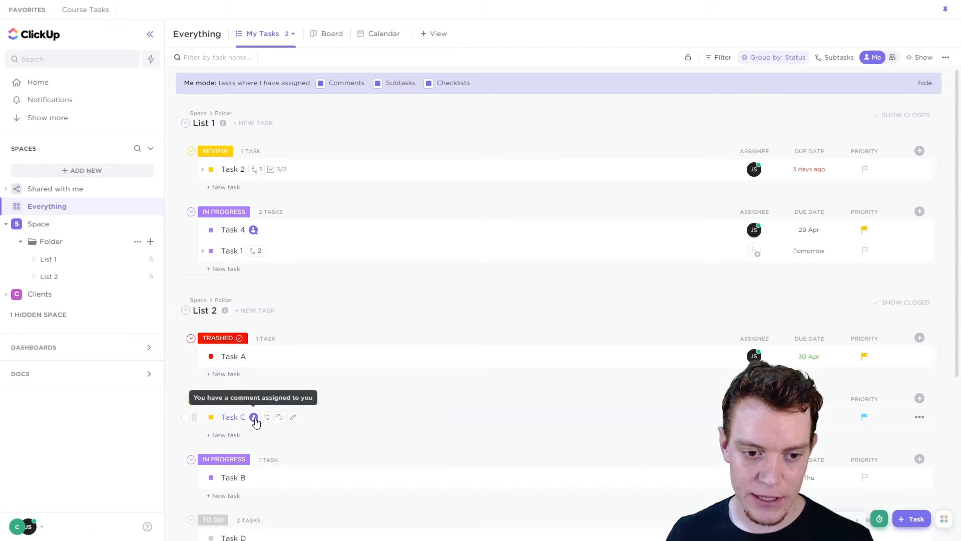
mouse_move(754, 230)
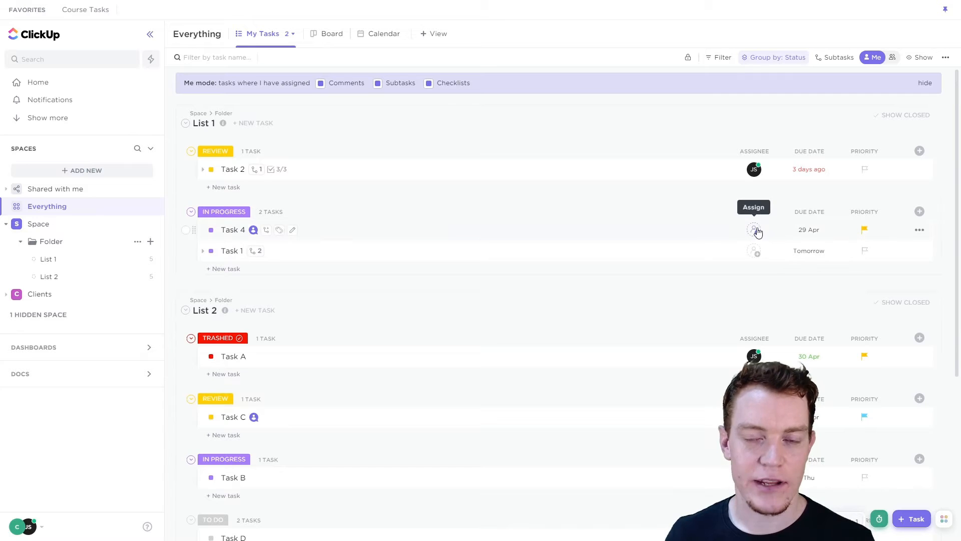
mouse_move(616, 144)
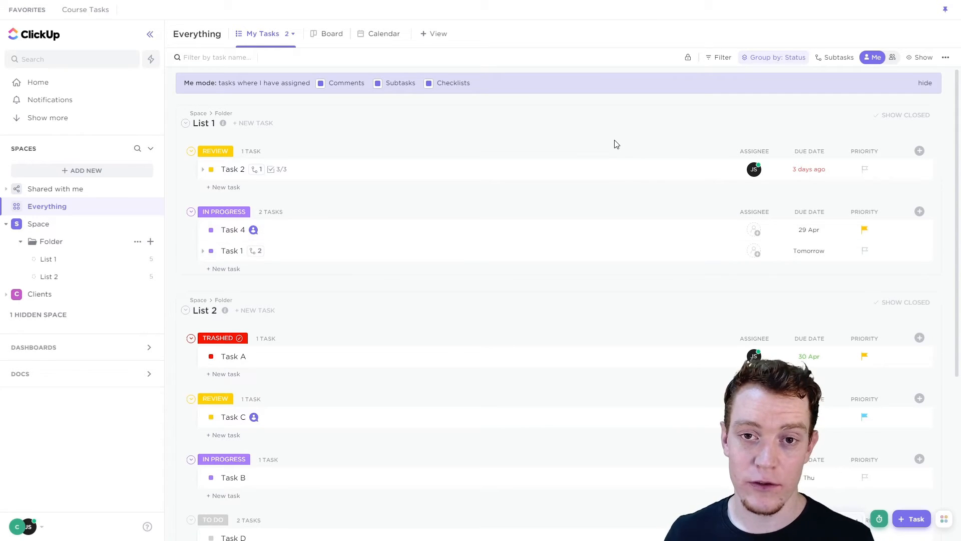
mouse_move(434, 344)
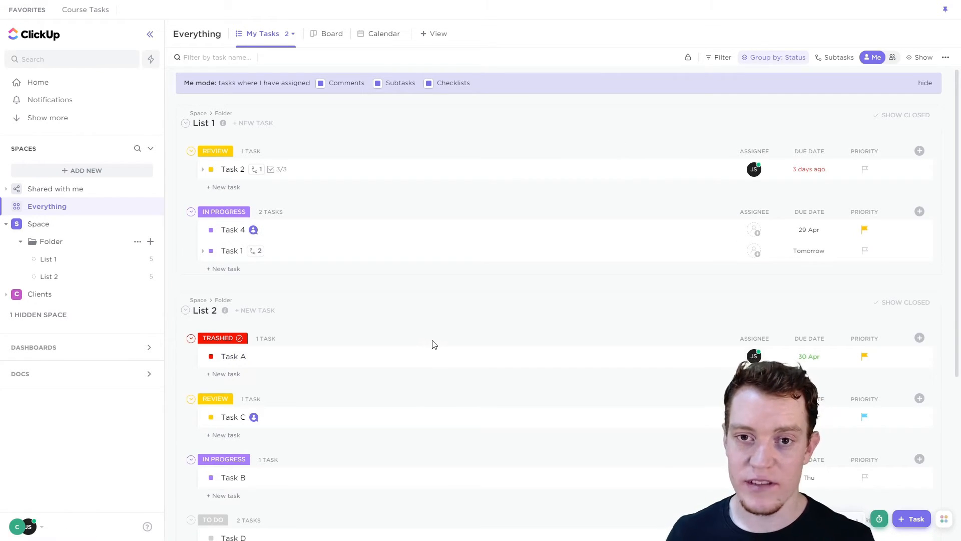
mouse_move(716, 173)
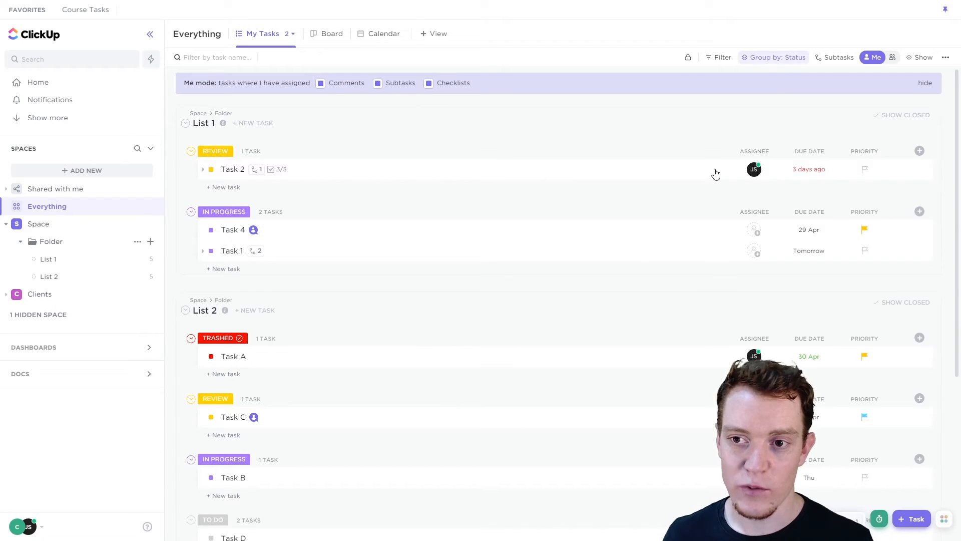
click(777, 57)
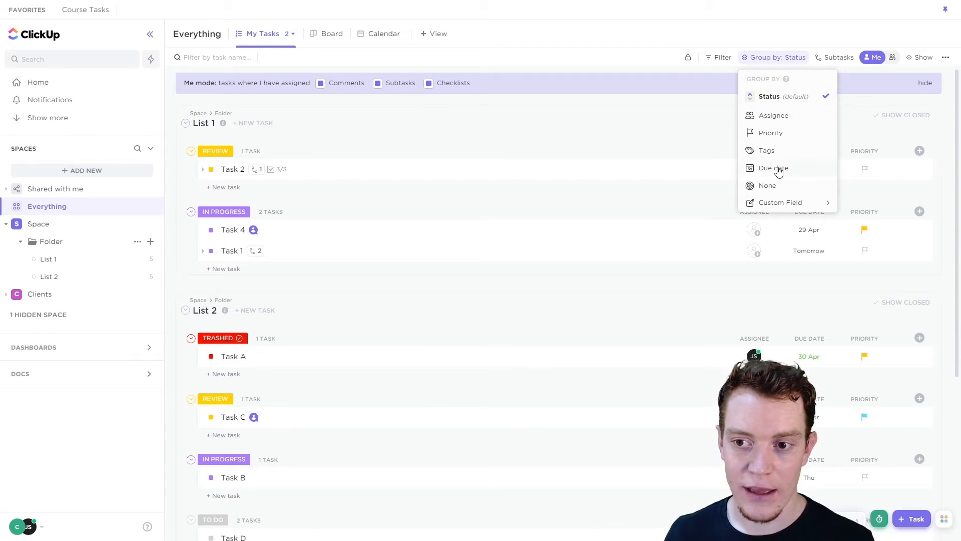
click(774, 168)
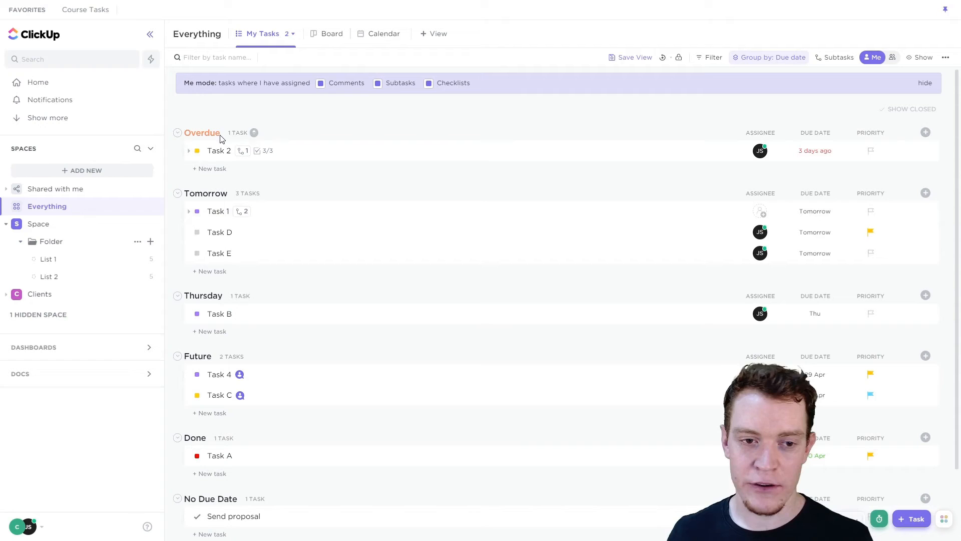
mouse_move(219, 151)
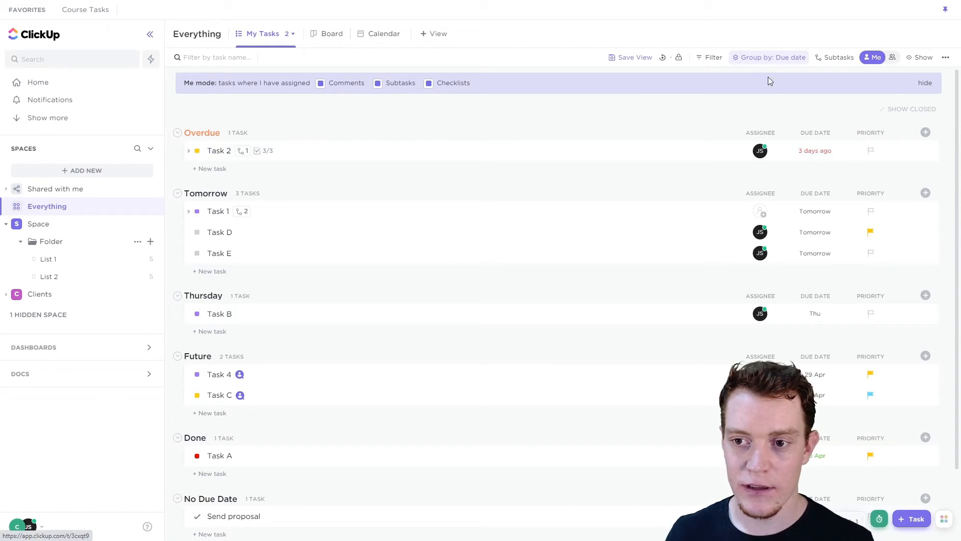
click(773, 57)
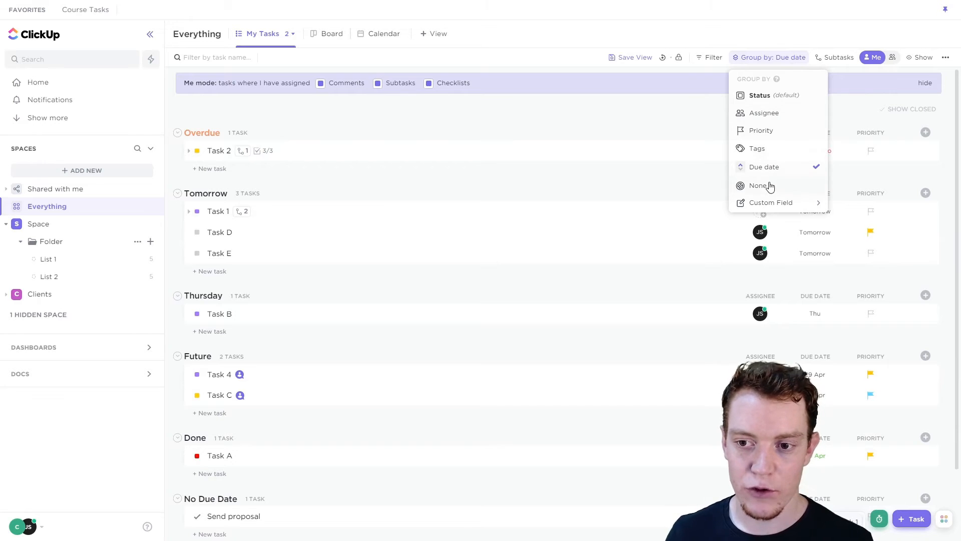
click(758, 185)
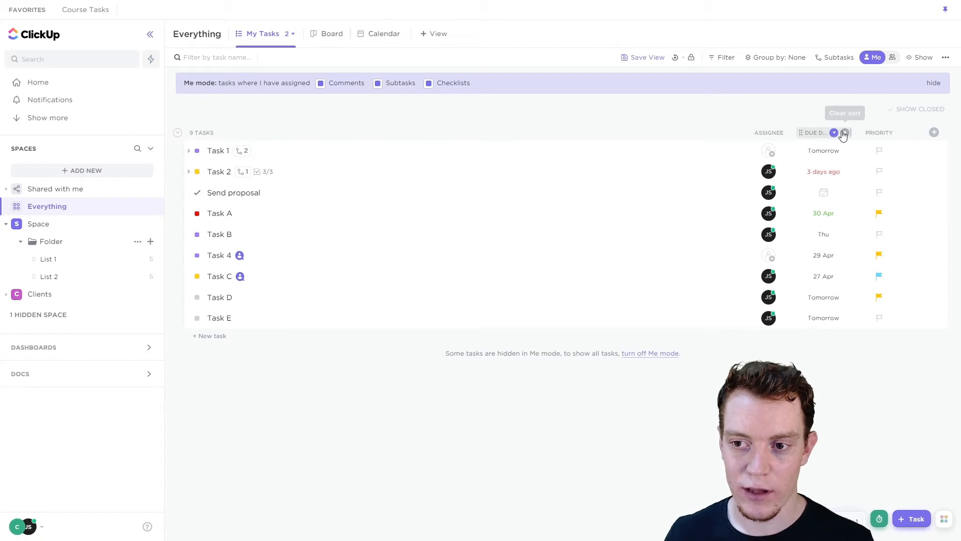
click(834, 133)
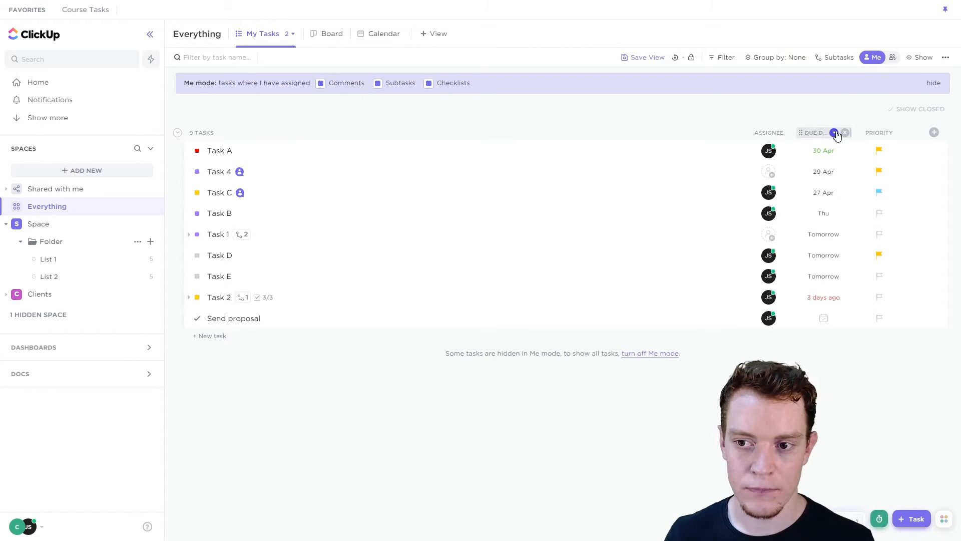
click(835, 132)
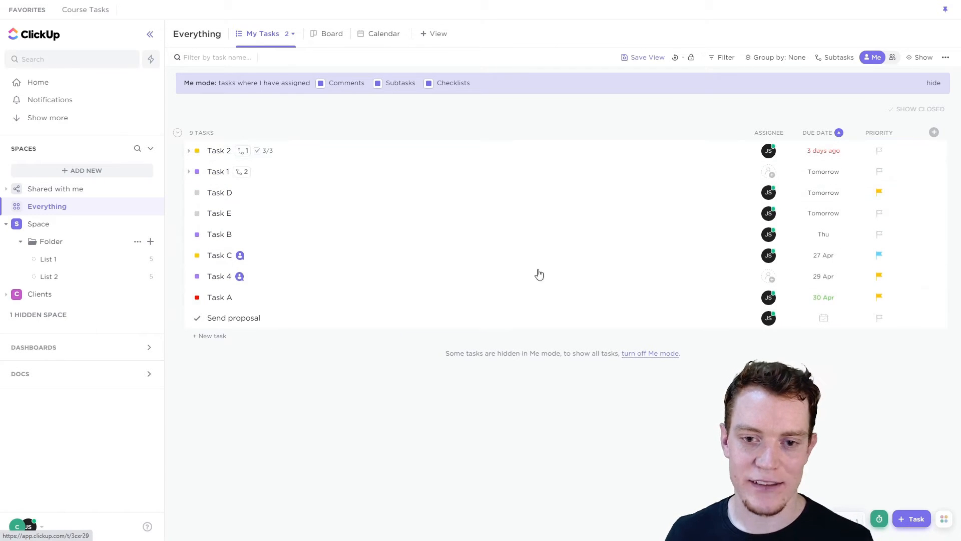
mouse_move(241, 160)
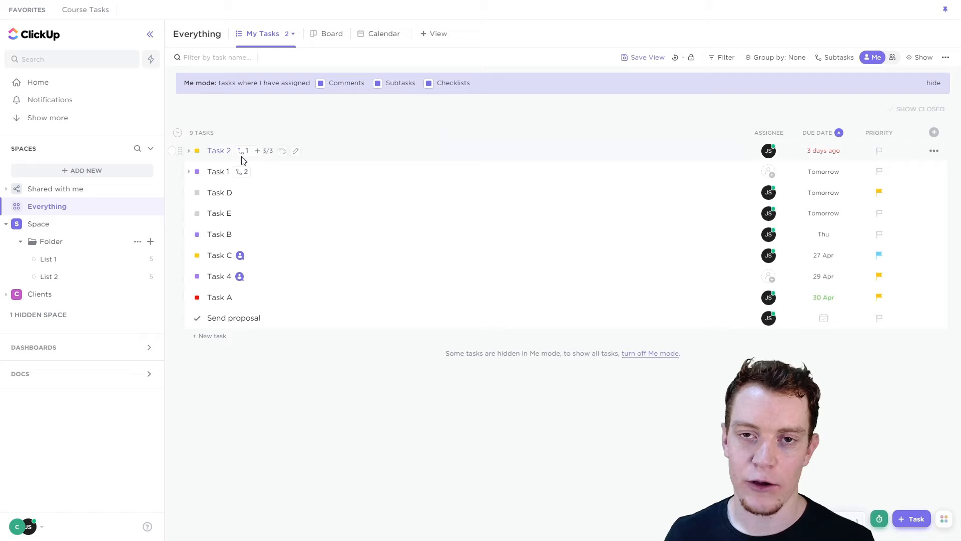
click(779, 57)
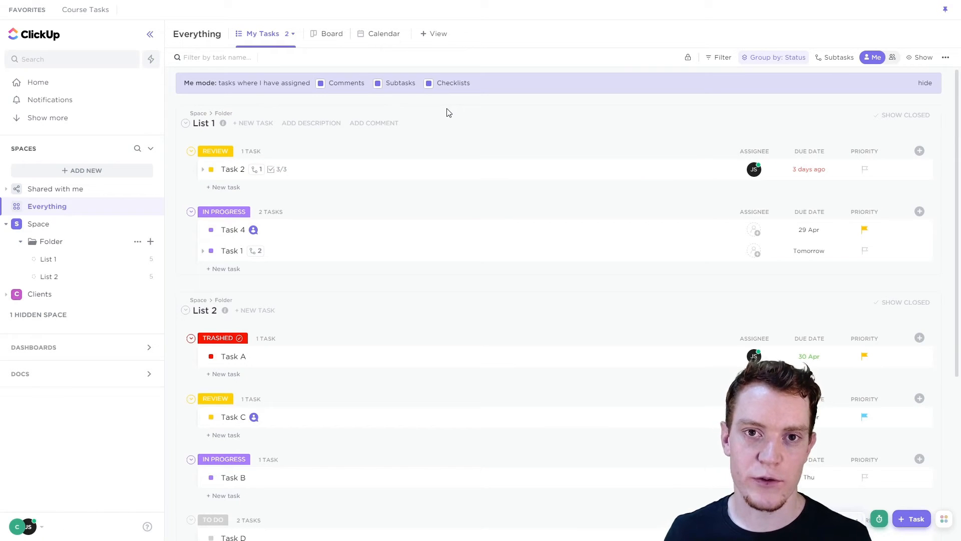
mouse_move(754, 170)
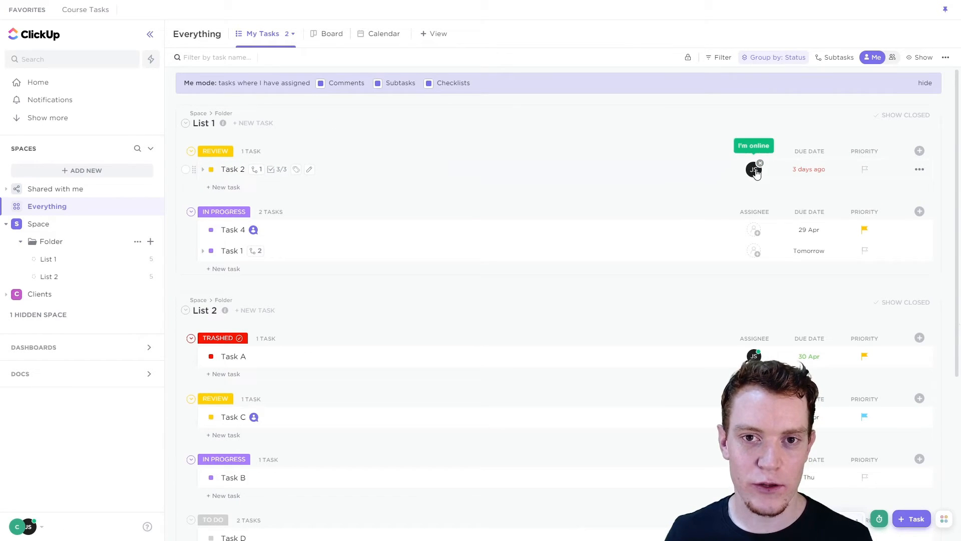
mouse_move(753, 169)
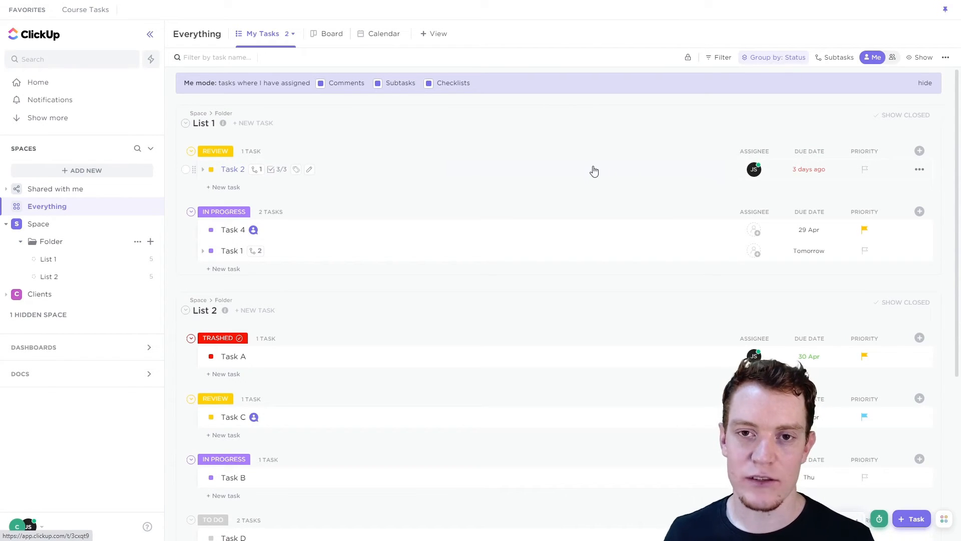
mouse_move(577, 145)
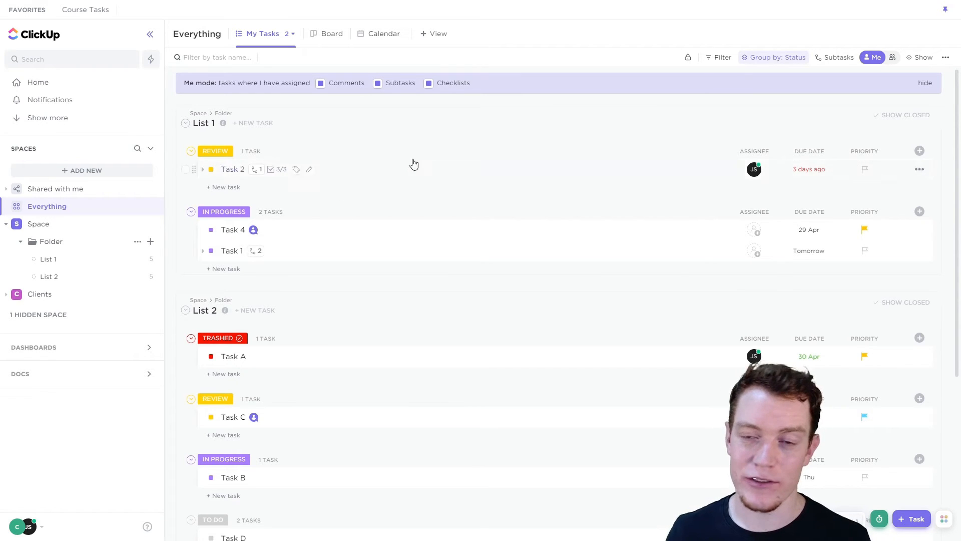
mouse_move(691, 105)
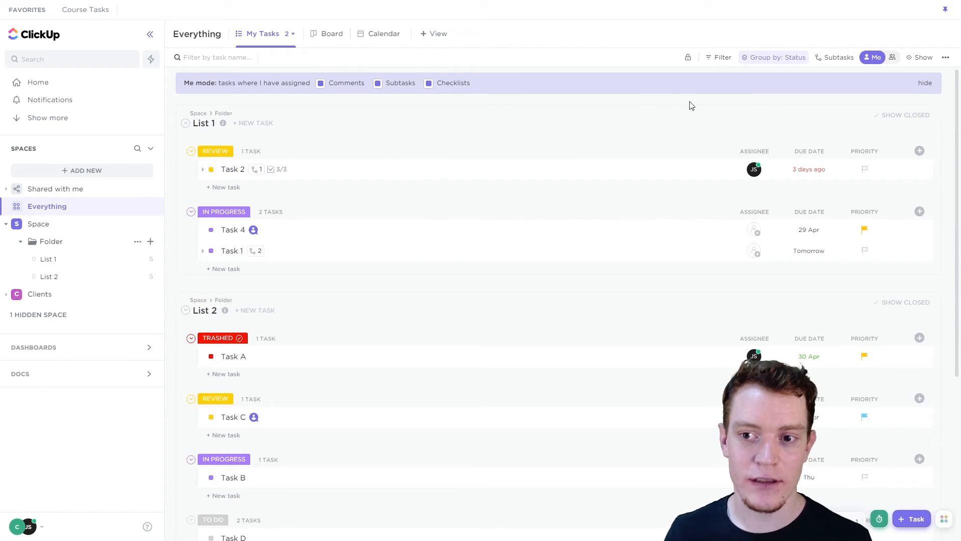
Step: Show the Add Filter field list (status, tags, due date) for My Tasks
click(719, 57)
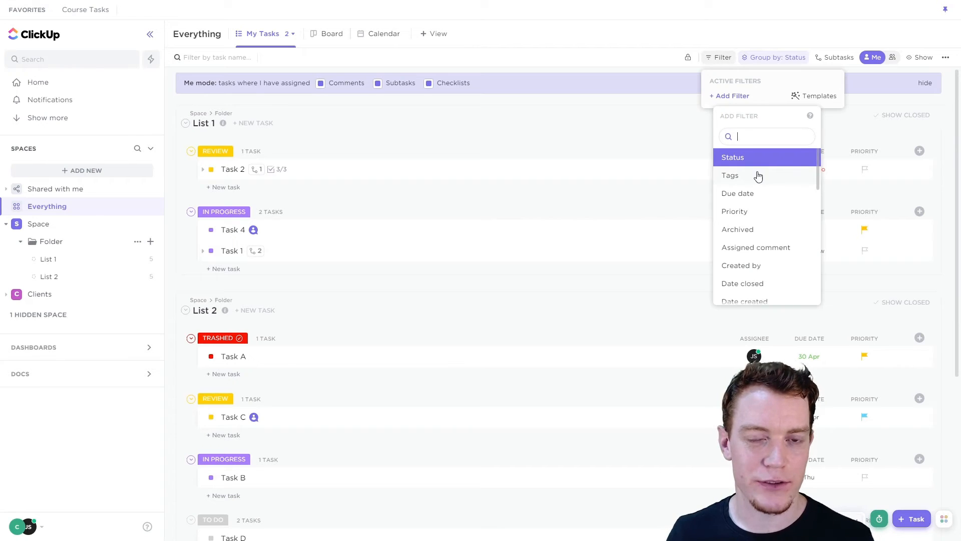
Step: Turn off Me mode and filter Location to the Branding lists under Clients 1, 2 and 3
click(264, 34)
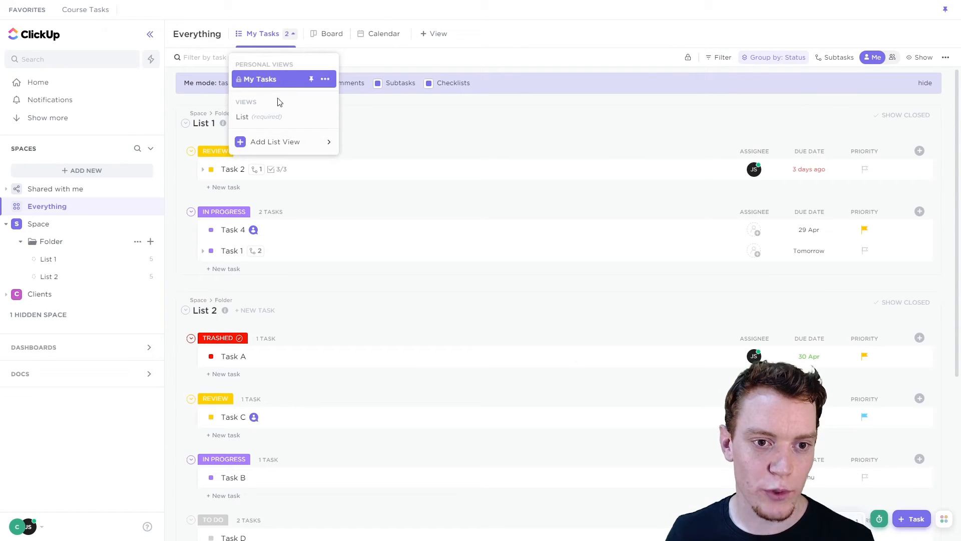
click(326, 79)
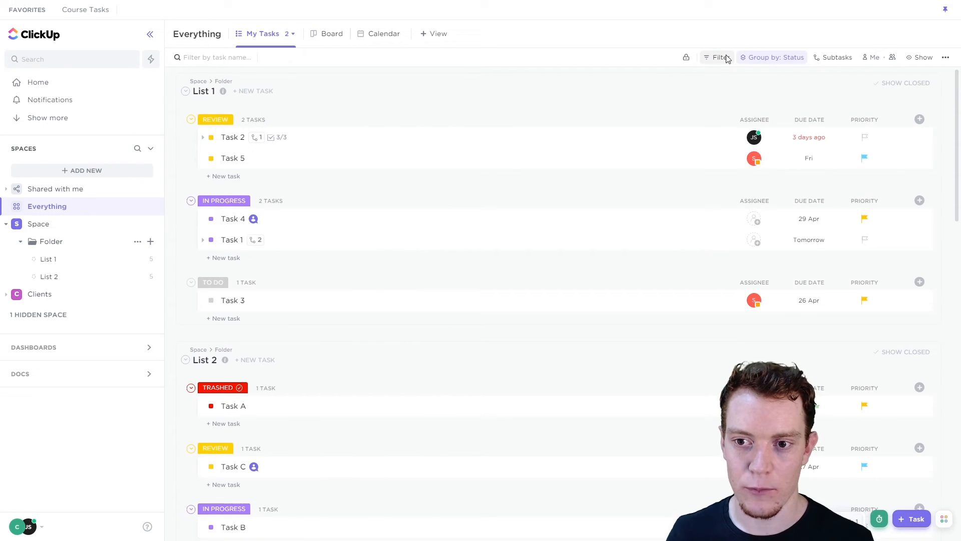
click(719, 57)
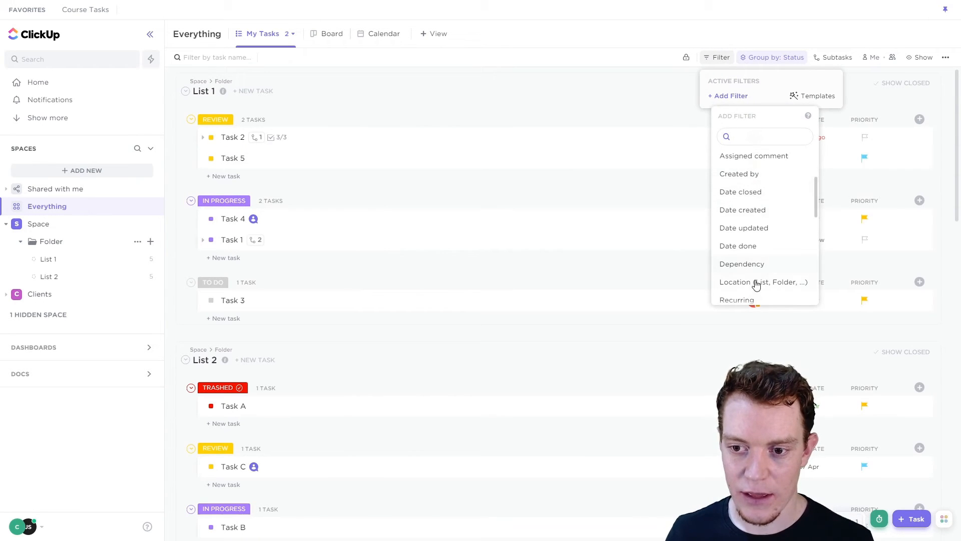
click(763, 283)
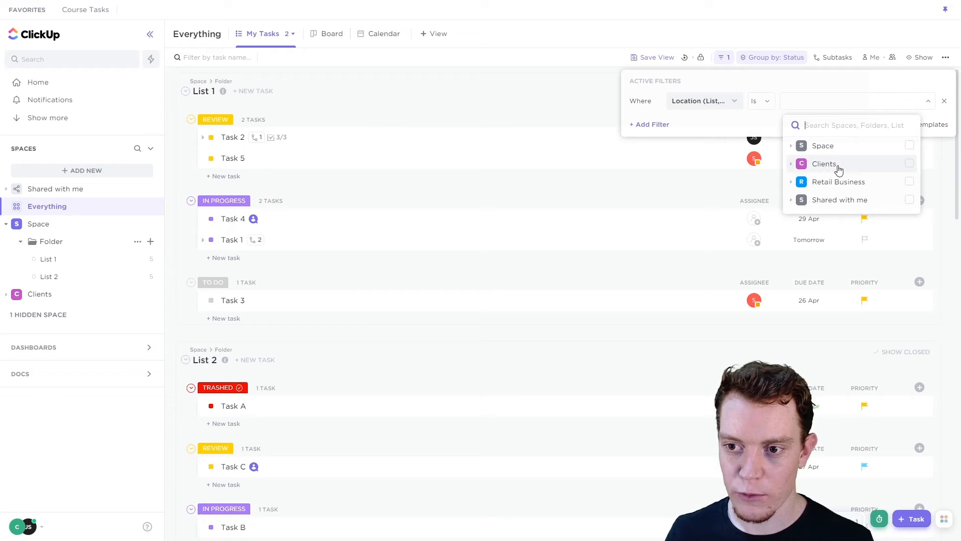
click(801, 163)
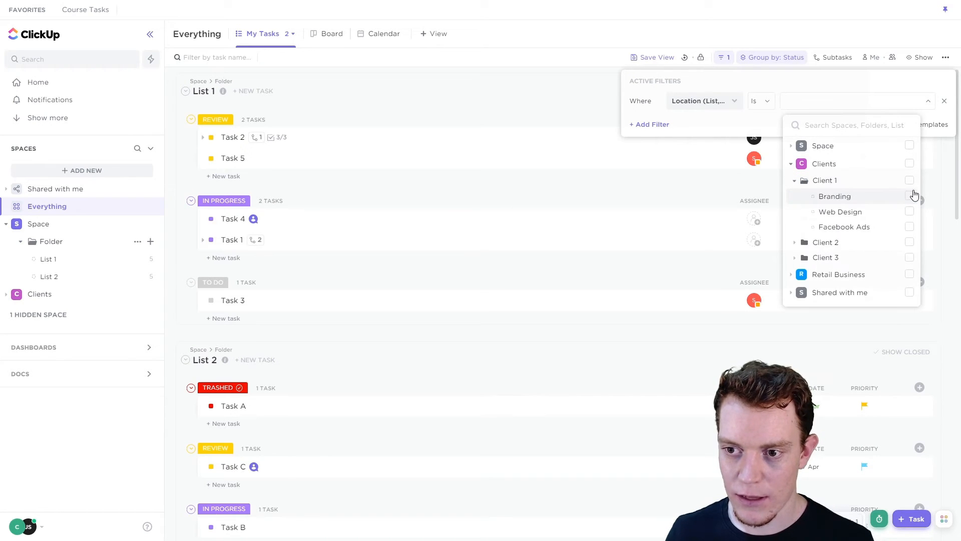
click(911, 197)
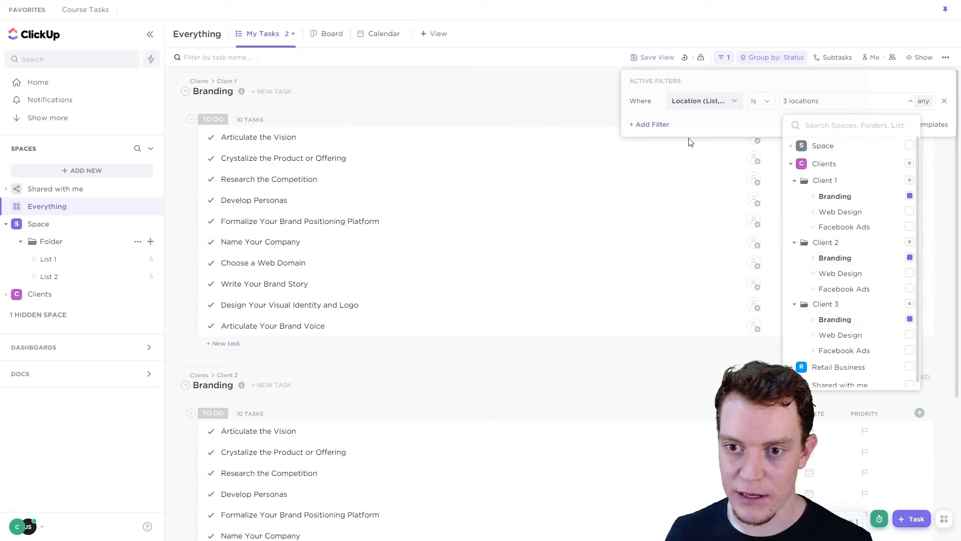
Step: Add a second filter on task Status and choose which status it keeps
click(649, 125)
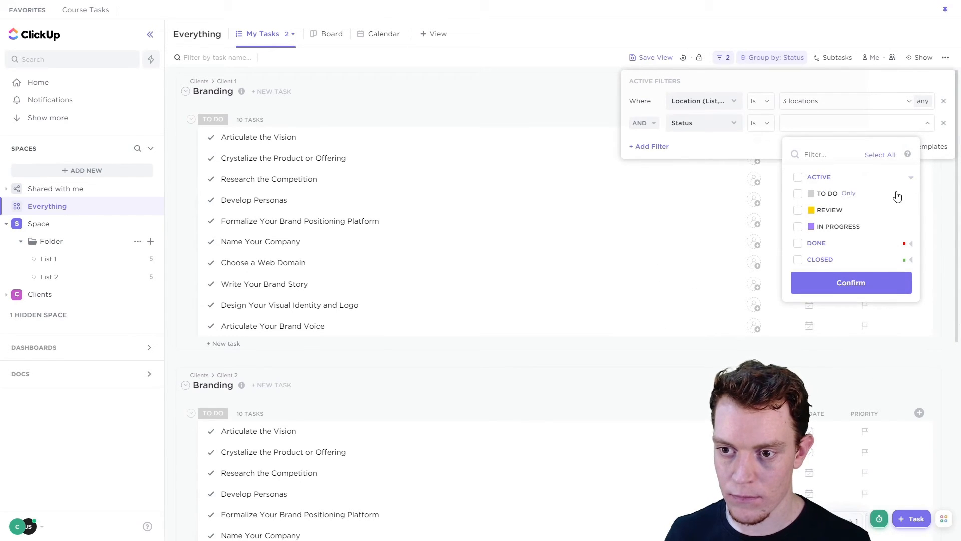
click(798, 209)
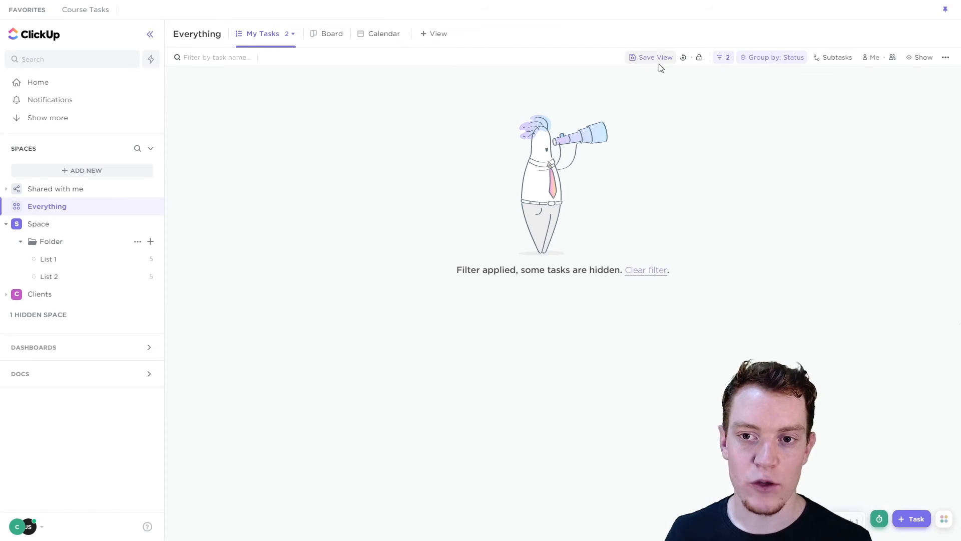
mouse_move(583, 108)
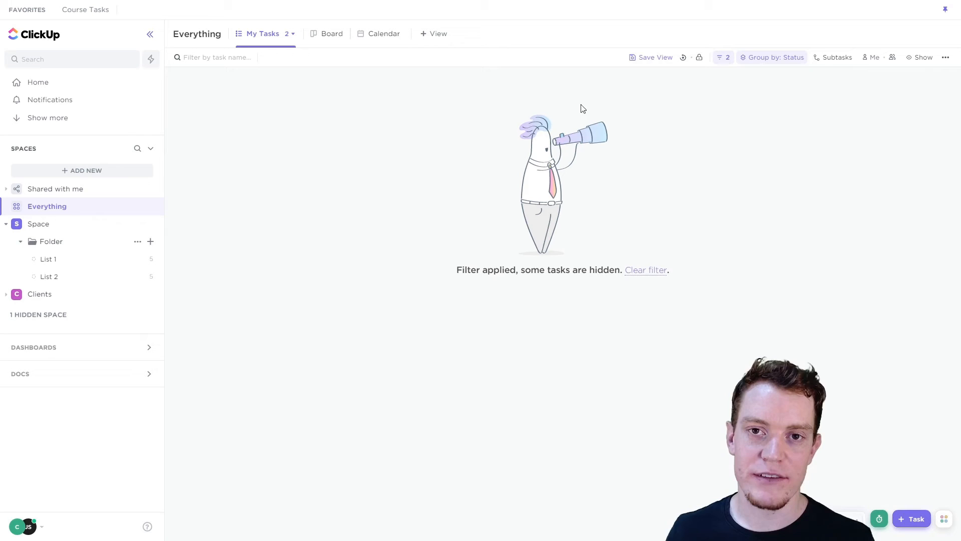
mouse_move(286, 40)
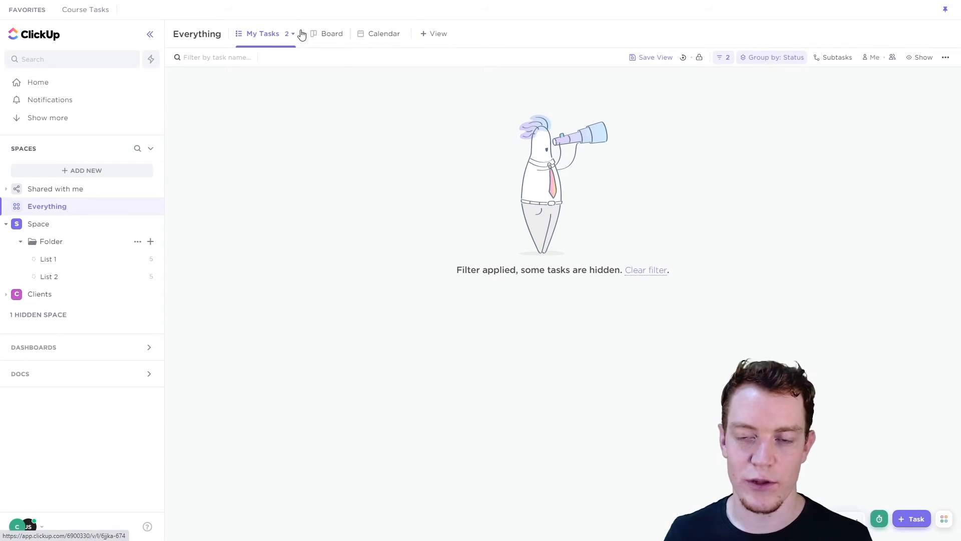
Step: Revert the unsaved filters, restoring My Tasks to Me mode grouped by status
click(654, 57)
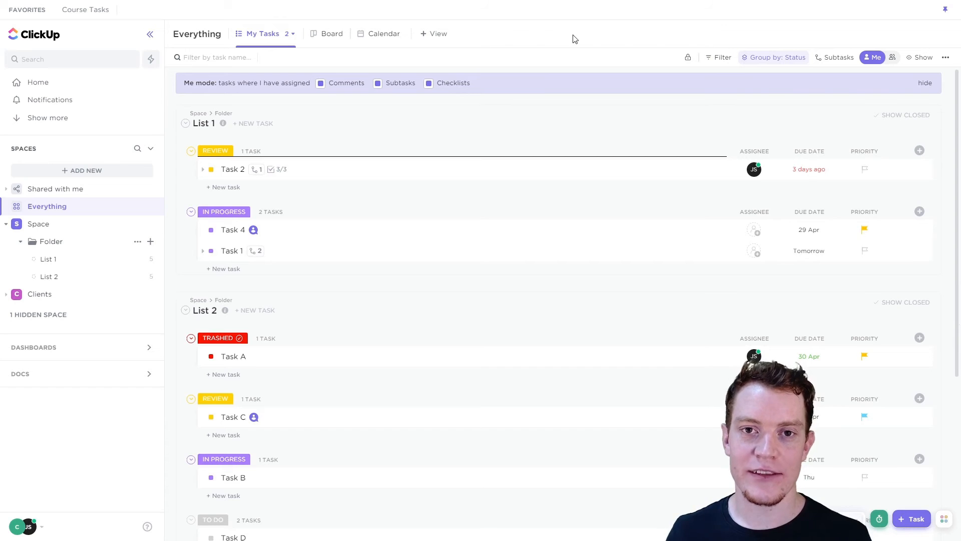
mouse_move(566, 47)
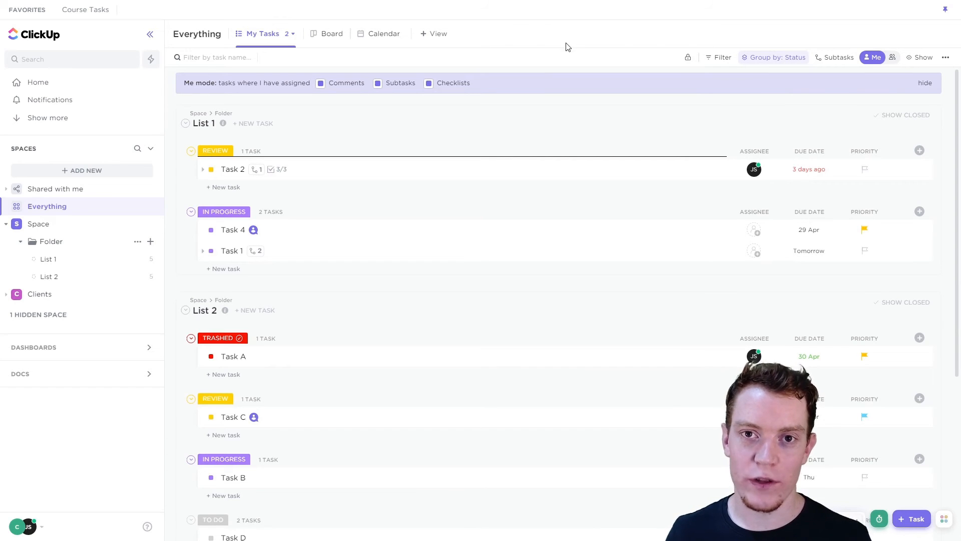